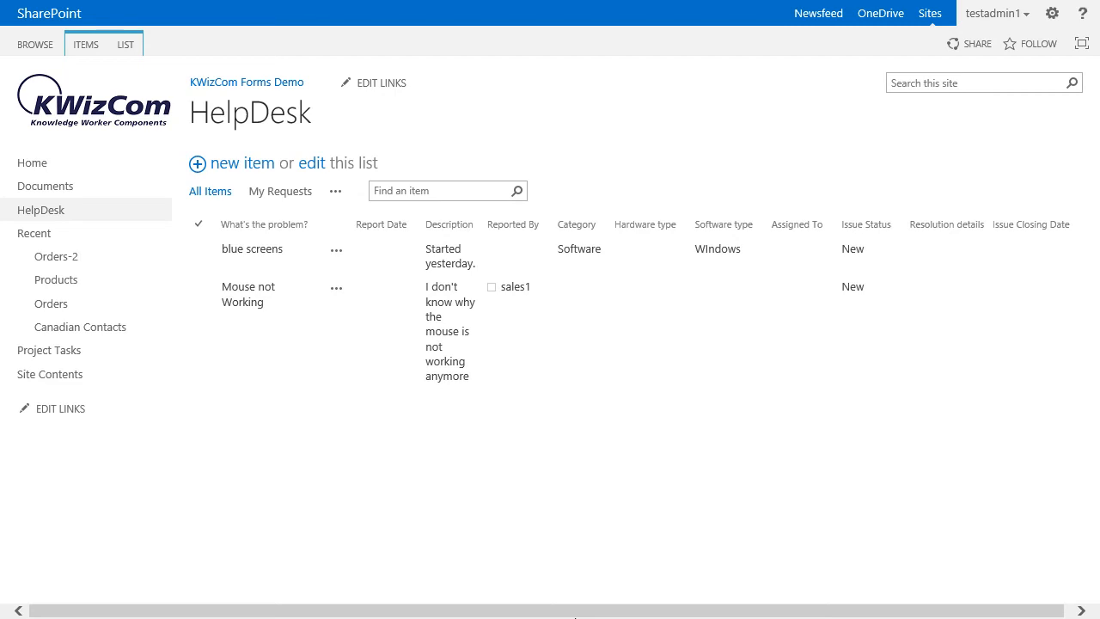
pyautogui.moveTo(609, 581)
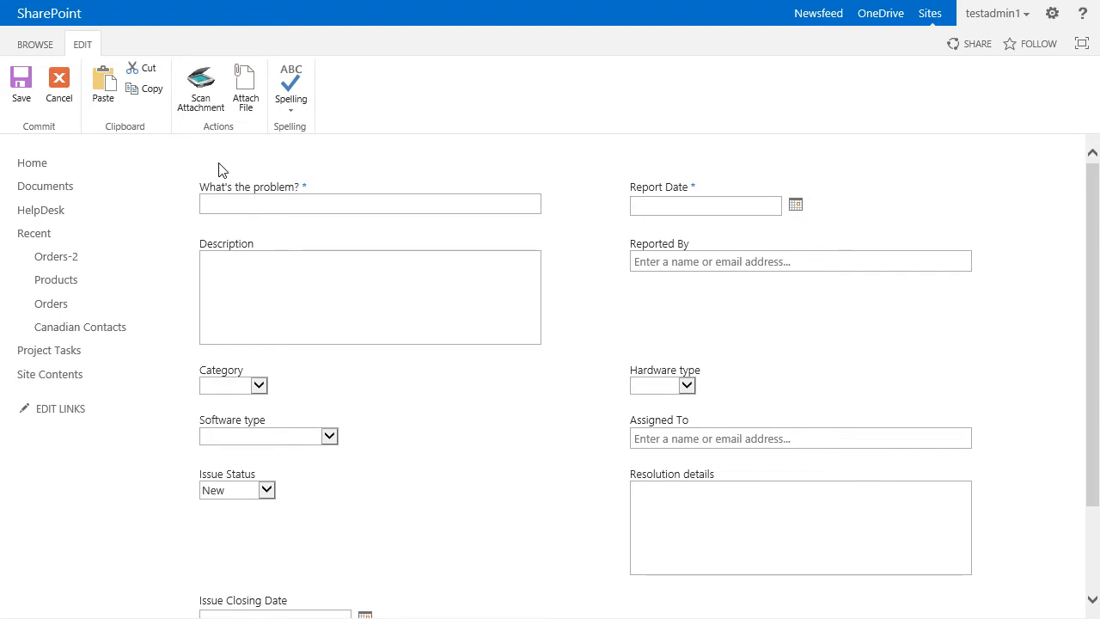
# - Add a Problem Description group on the HelpDesk Field Grouping settings page
pyautogui.click(59, 84)
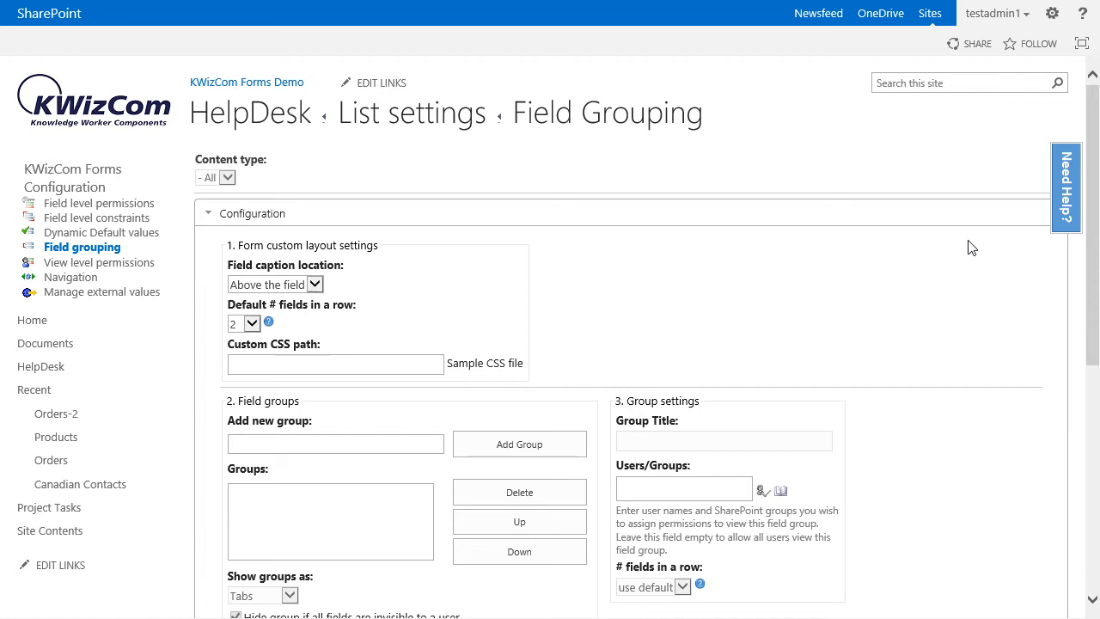
pyautogui.scroll(-3)
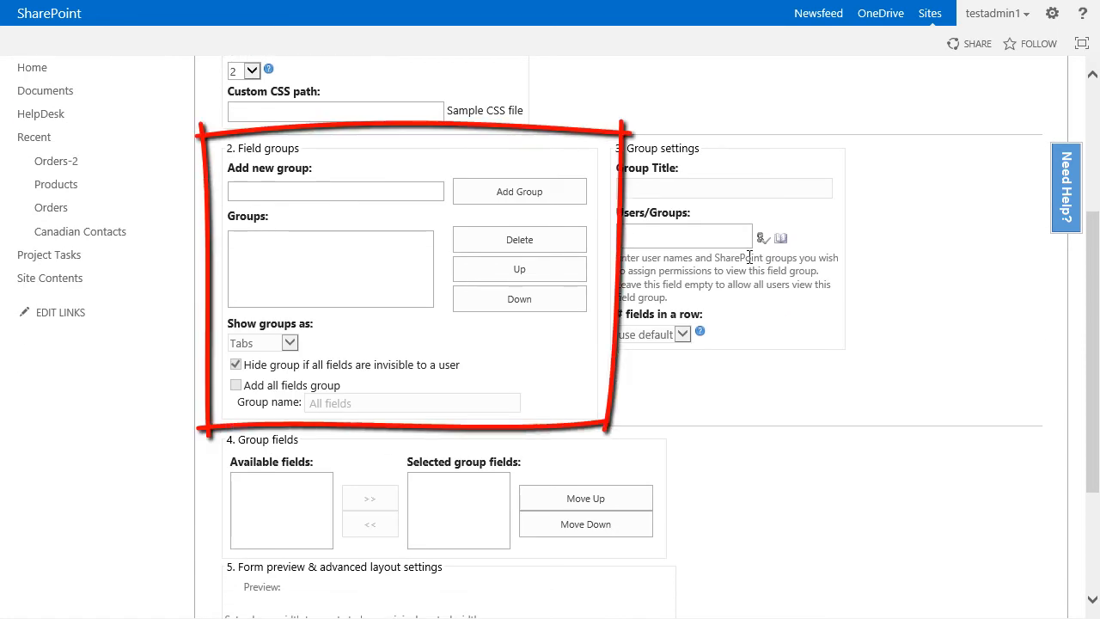
pyautogui.moveTo(598, 272)
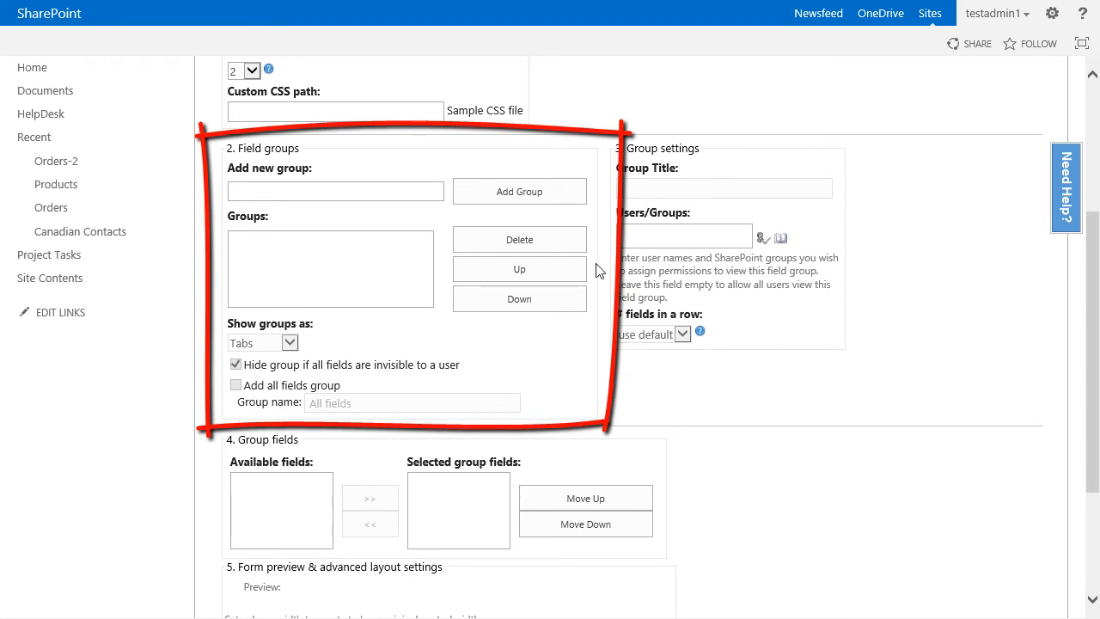
pyautogui.write('Pr')
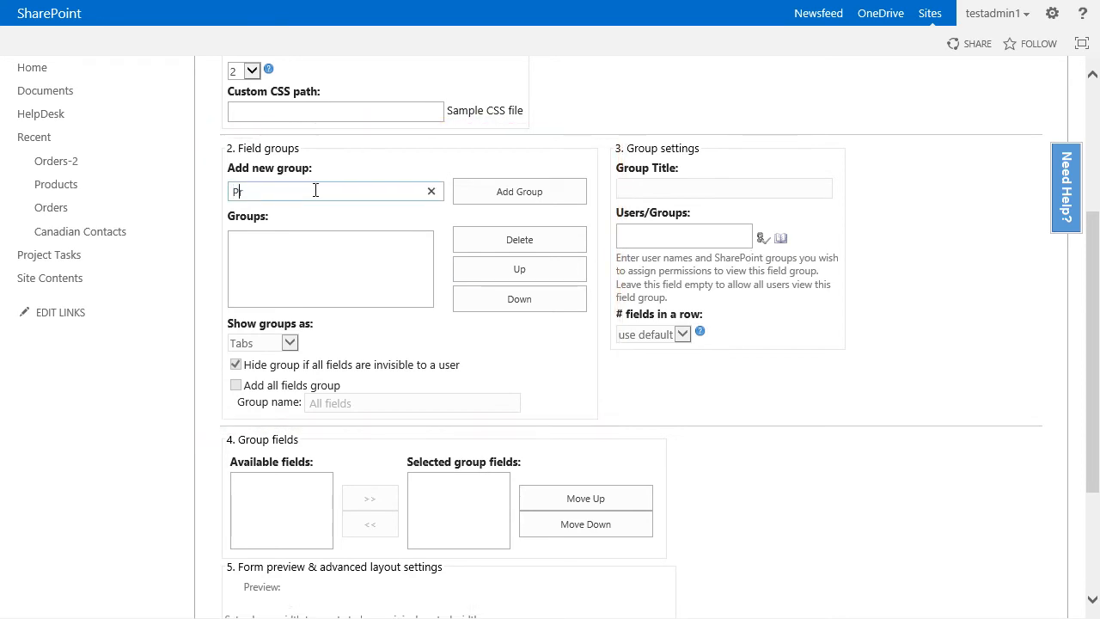
pyautogui.click(519, 191)
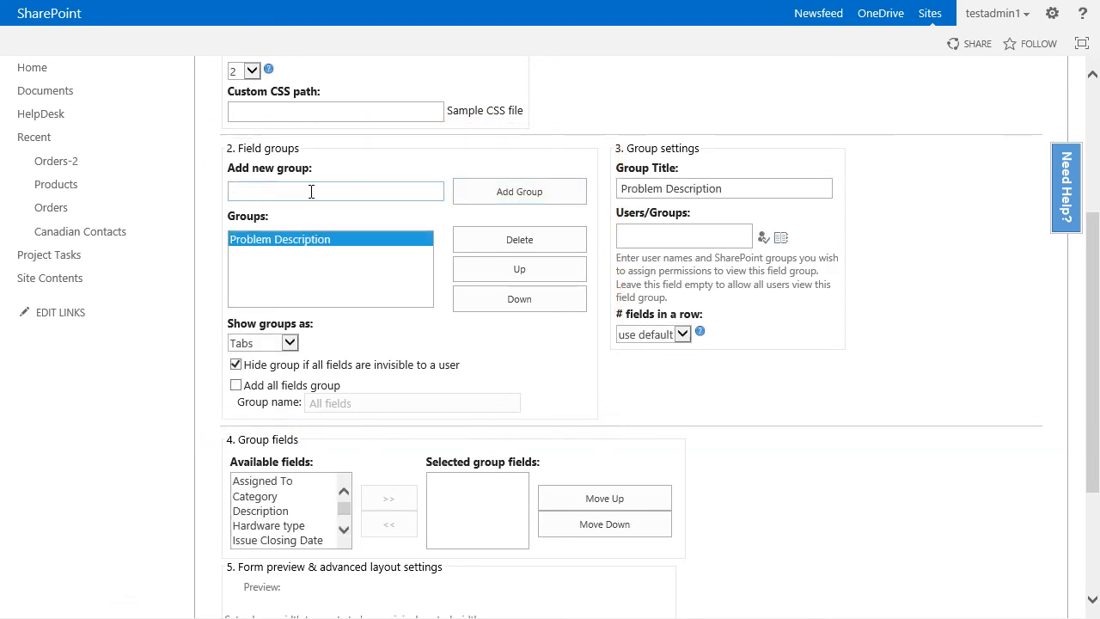
# - Add a second group named Resolution Details to the HelpDesk field groups
pyautogui.write('Resolution Details')
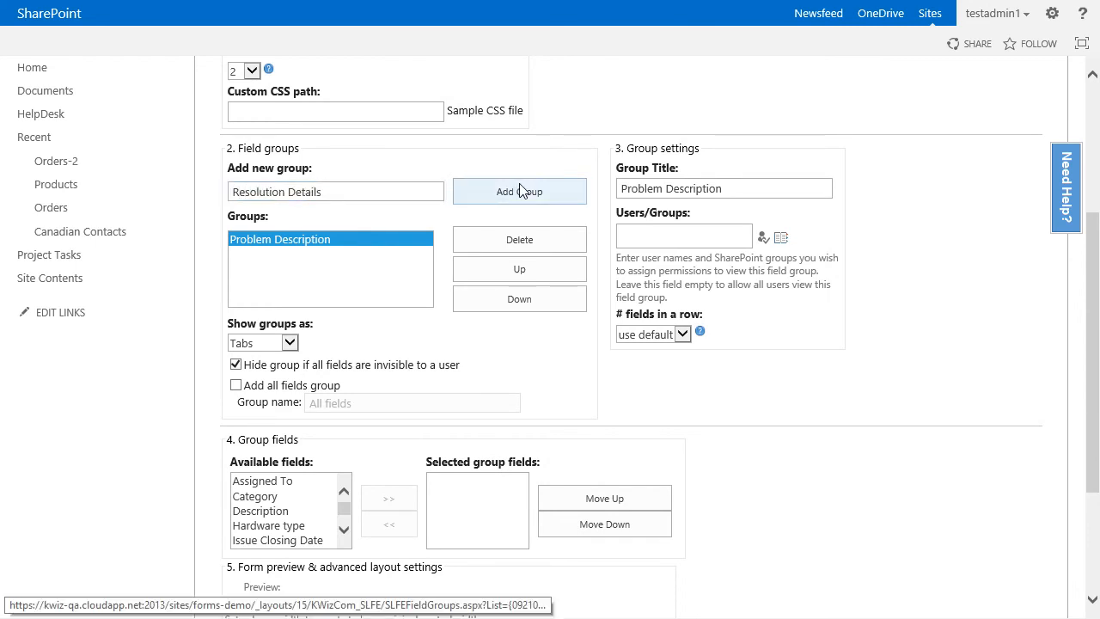
pyautogui.click(519, 191)
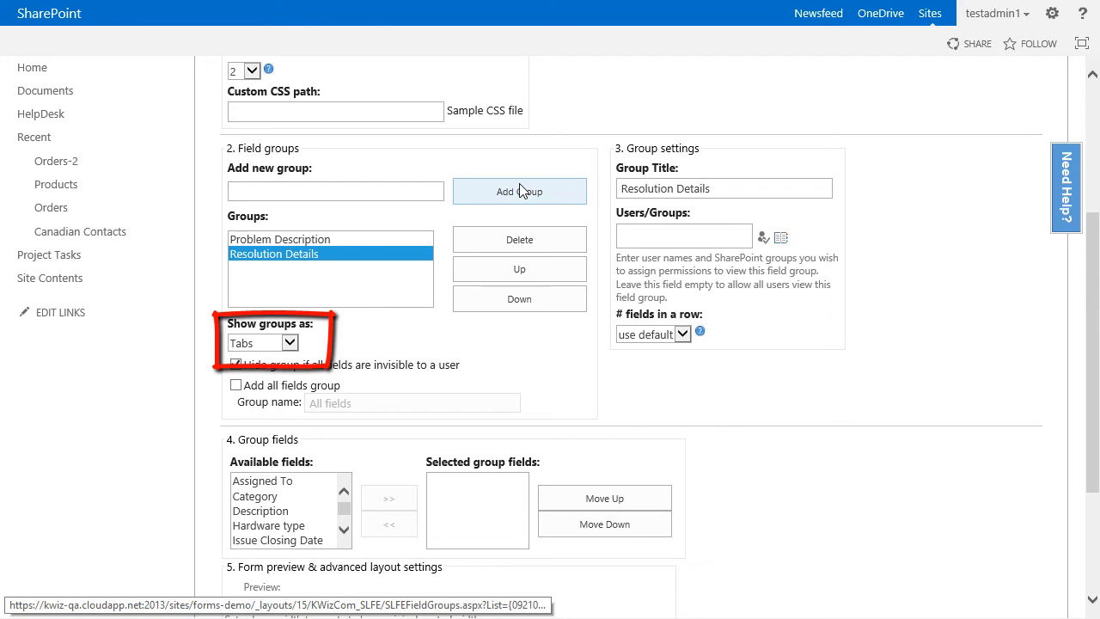
pyautogui.click(236, 364)
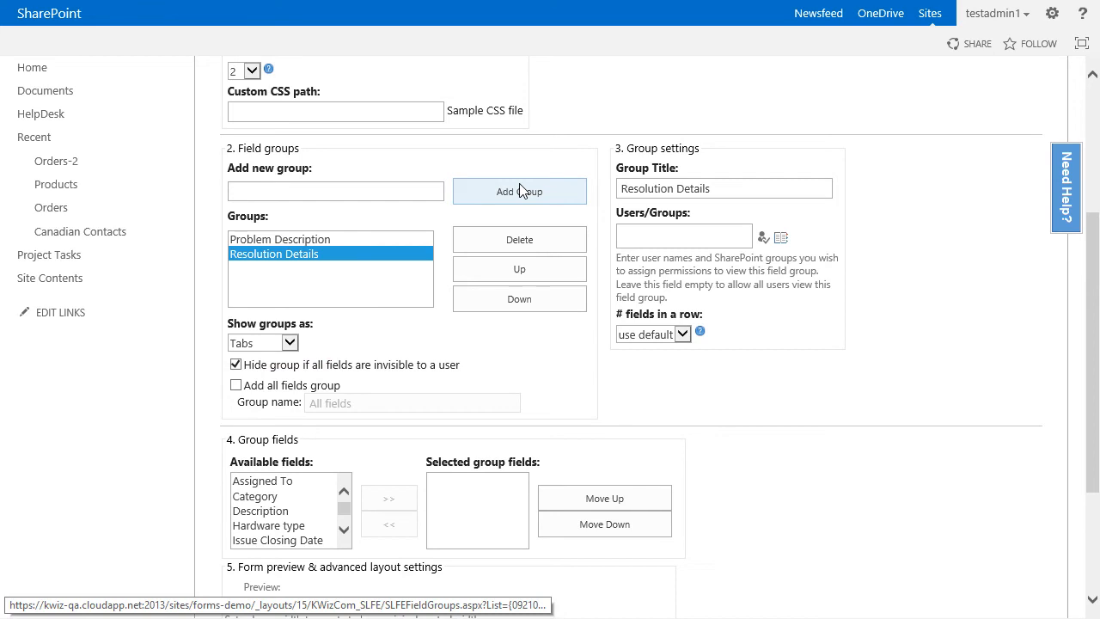
pyautogui.moveTo(381, 237)
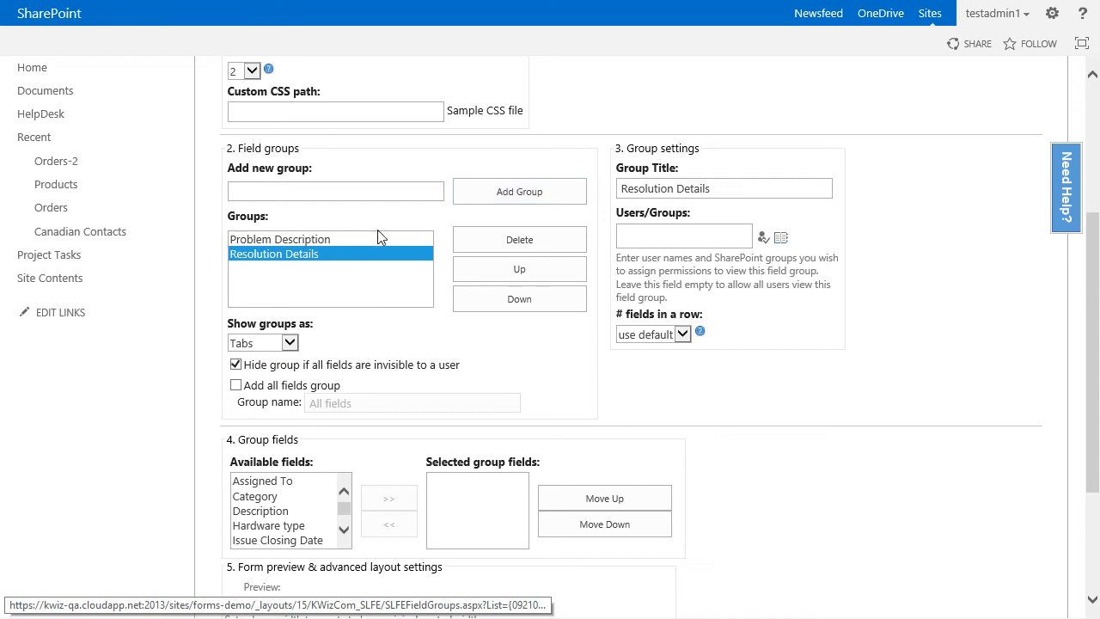
# - Assign What's the problem?, Category and Hardware type to the Problem Description group
pyautogui.click(278, 239)
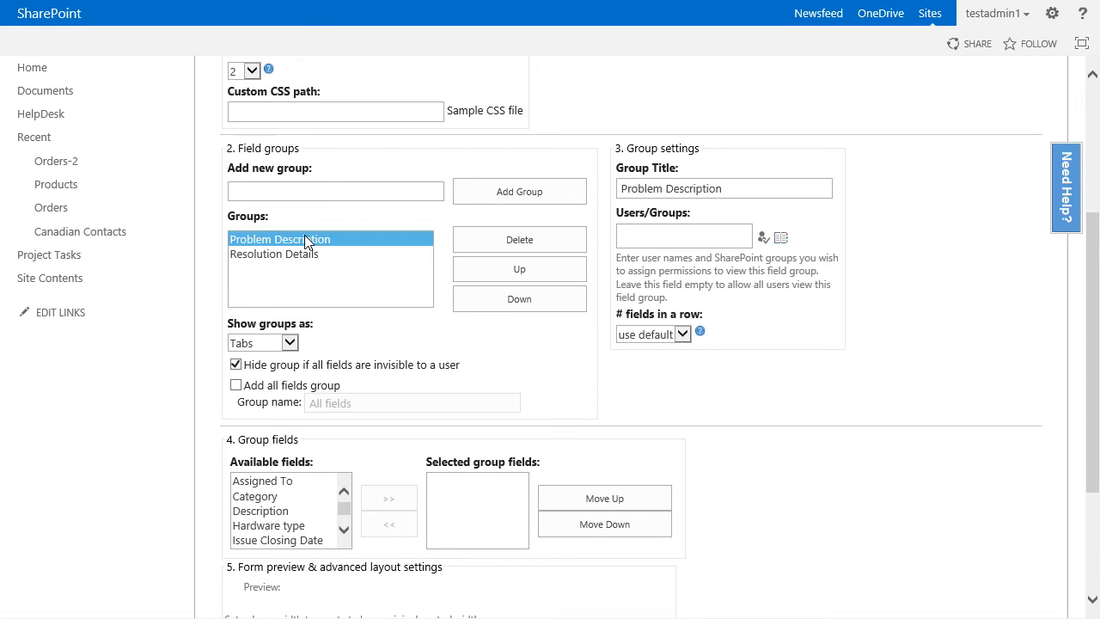
pyautogui.moveTo(335, 262)
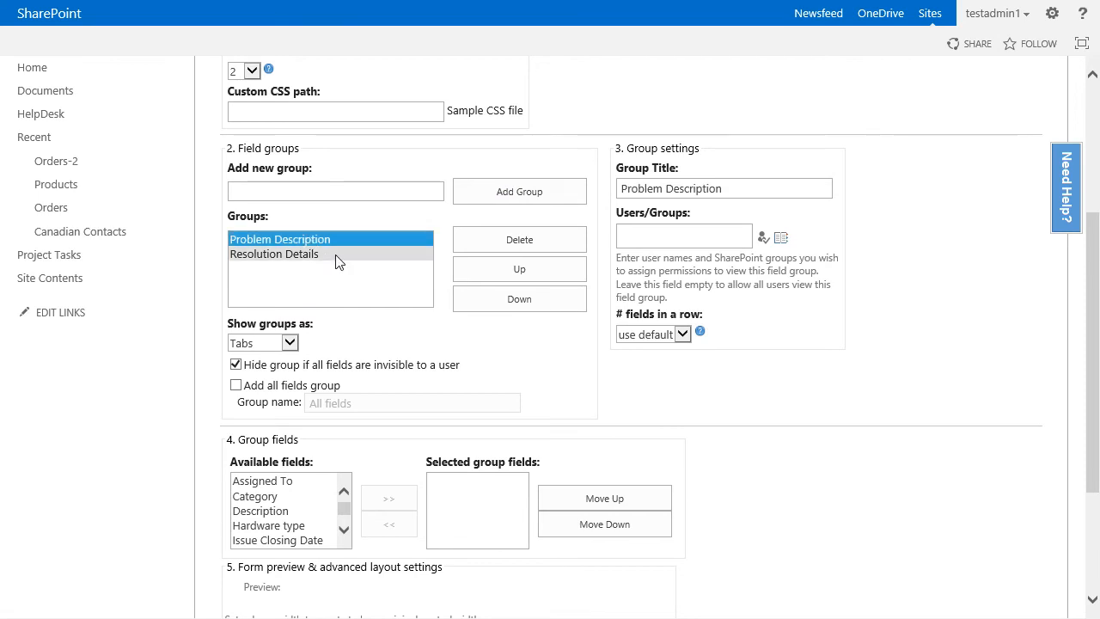
pyautogui.scroll(-3)
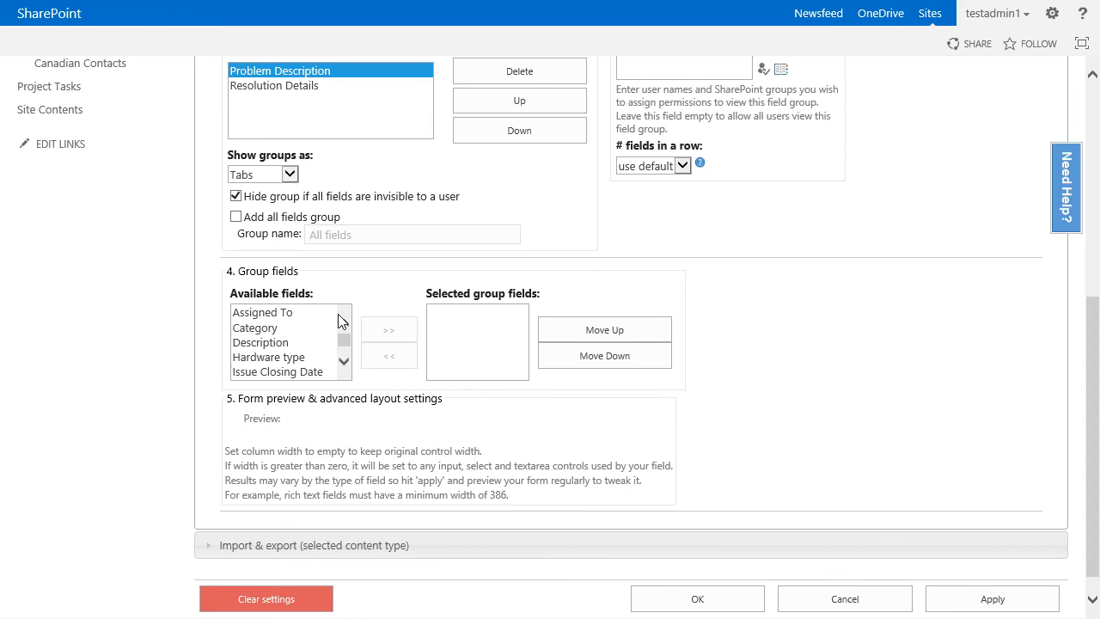
pyautogui.click(259, 342)
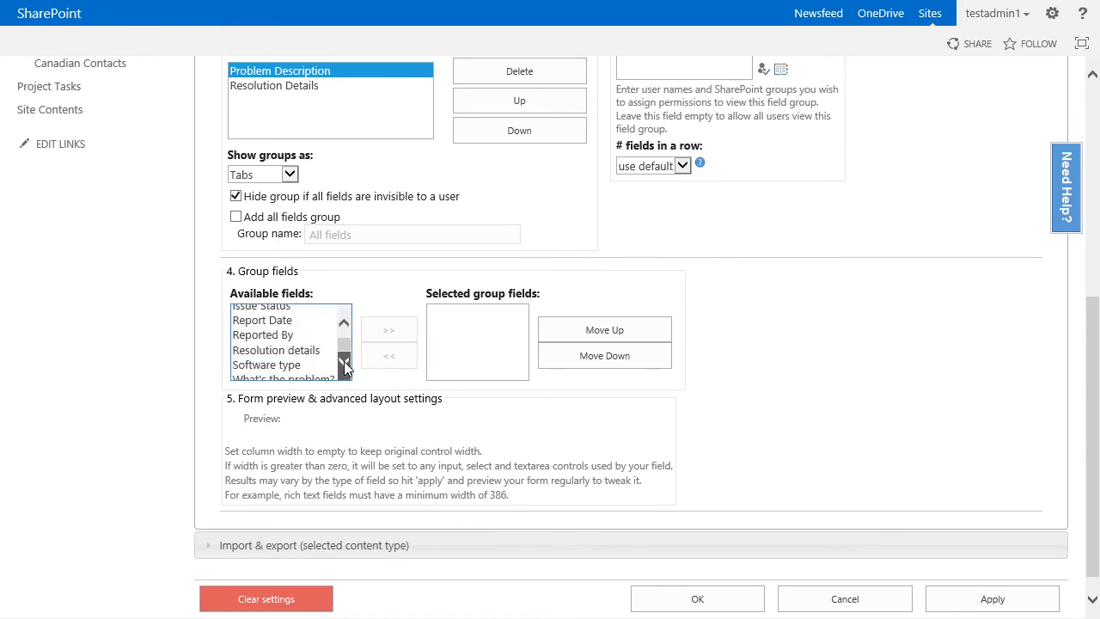
pyautogui.click(388, 329)
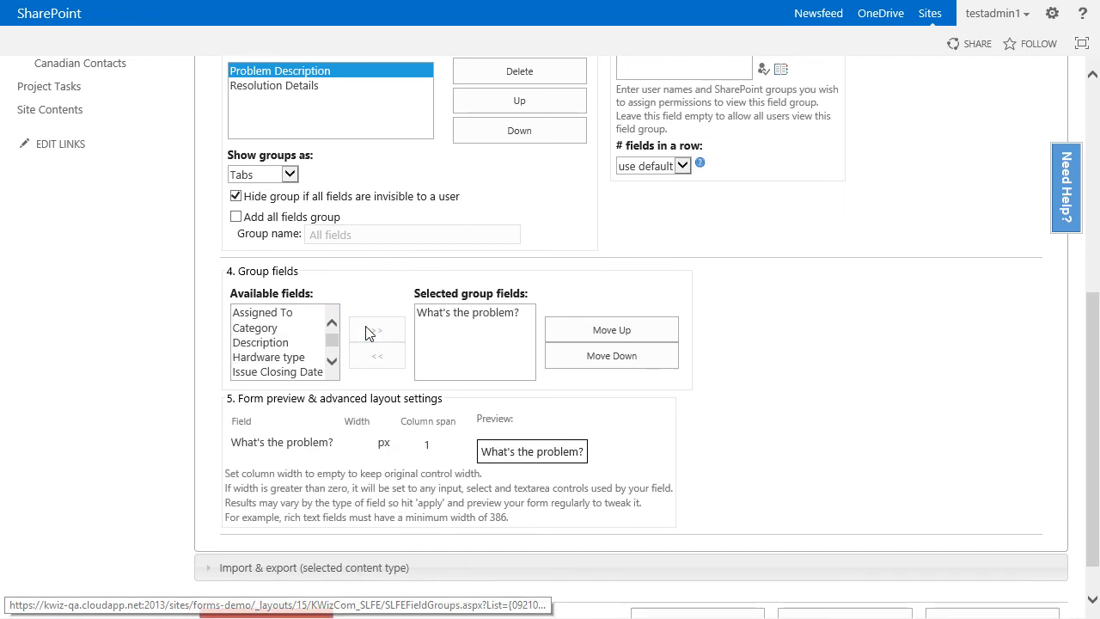
pyautogui.click(254, 326)
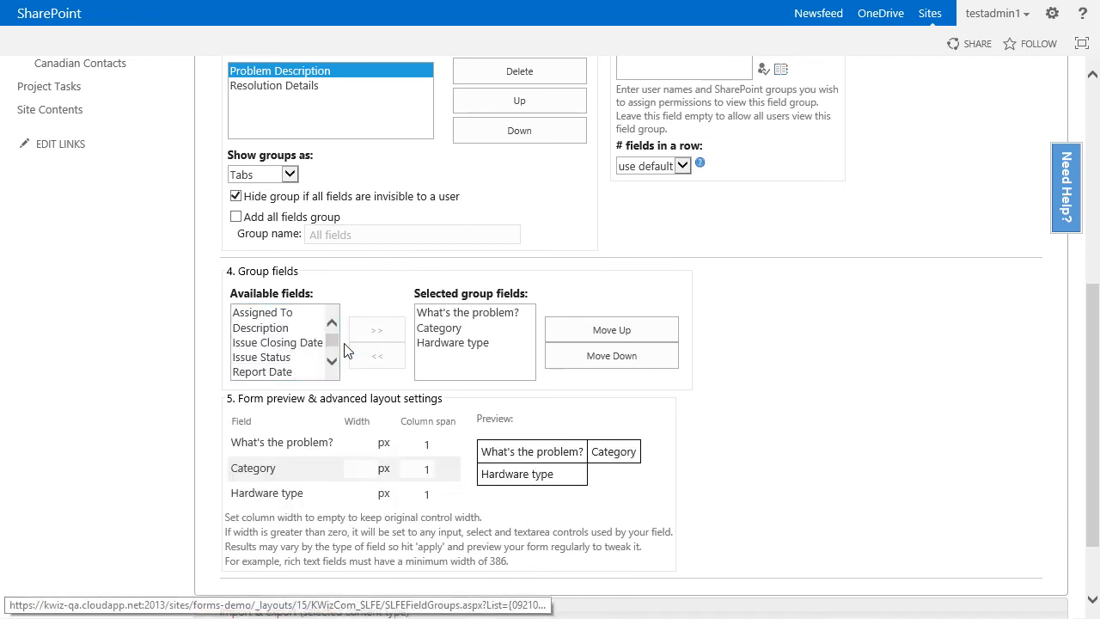
pyautogui.click(266, 372)
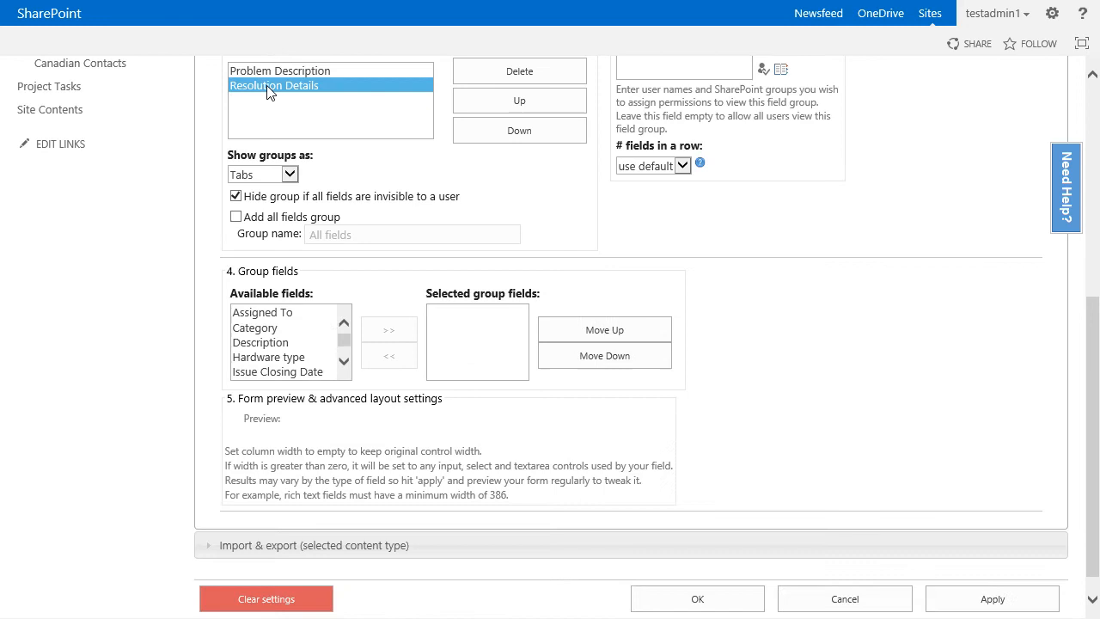
# - Fill Resolution Details with Assigned To, Issue Closing Date, Issue Status and Resolution details, and save with OK
pyautogui.click(261, 313)
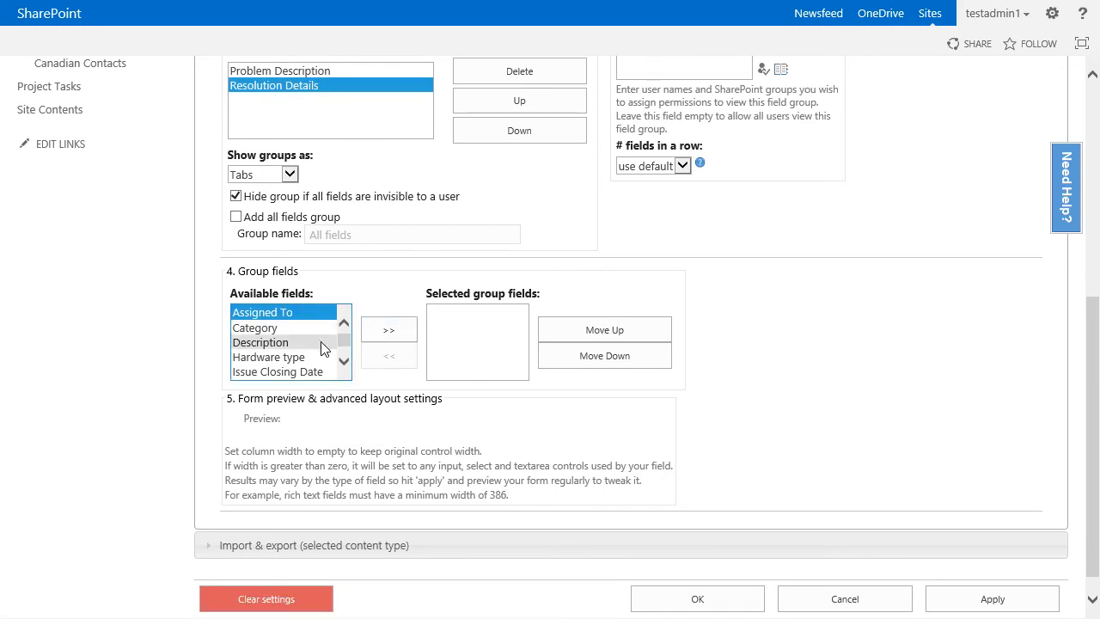
pyautogui.click(344, 361)
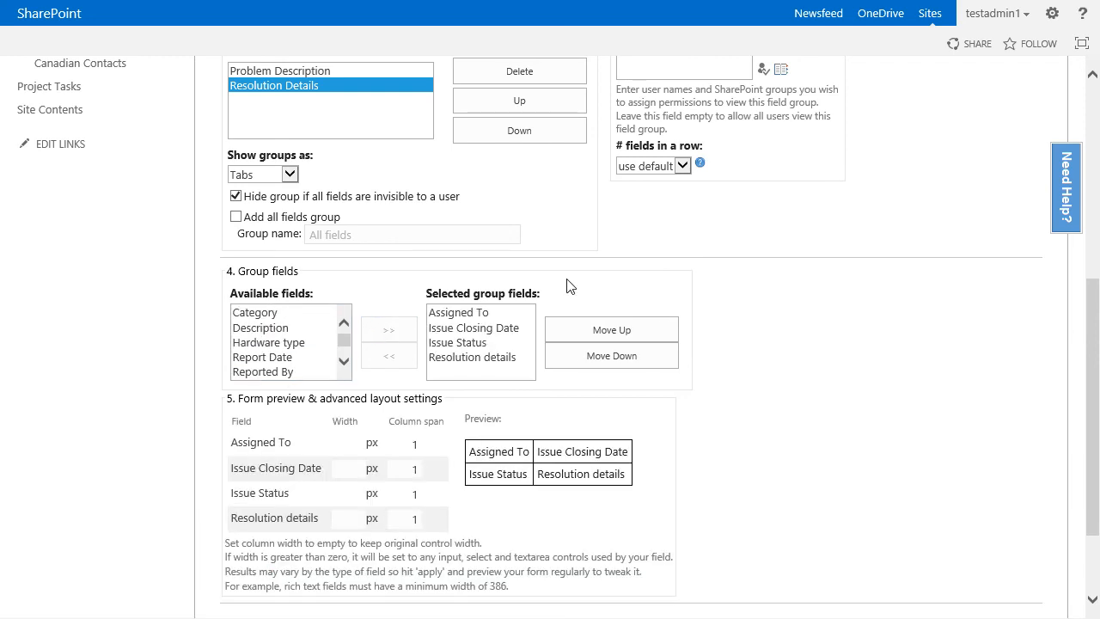
pyautogui.scroll(-3)
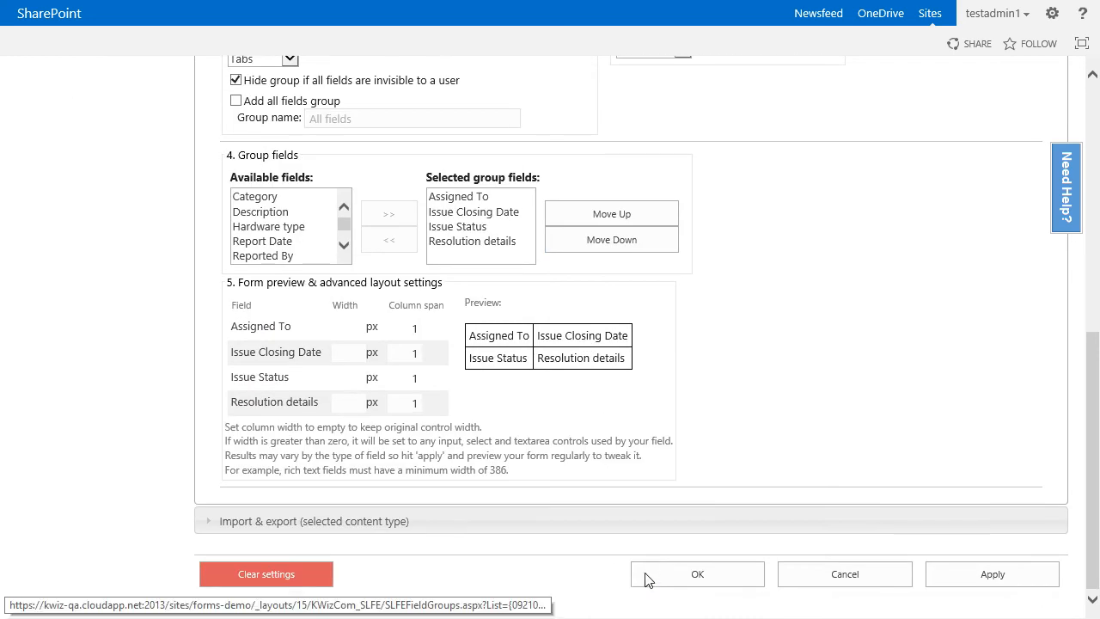
pyautogui.click(698, 574)
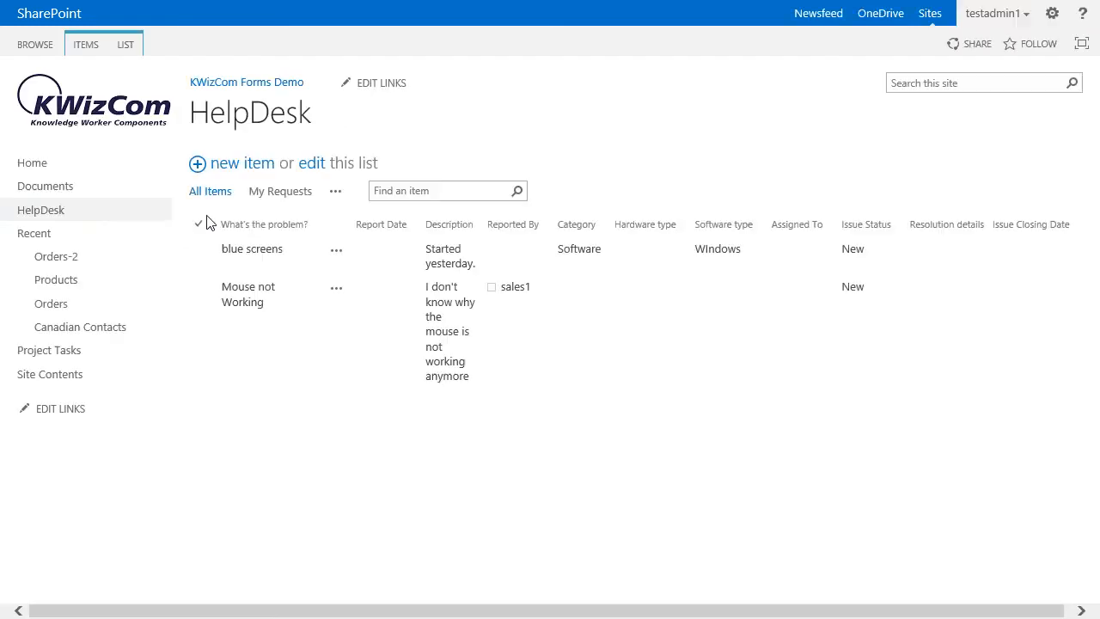
# - Preview a new HelpDesk item switching between the two group tabs, then return to Field Grouping settings
pyautogui.click(241, 163)
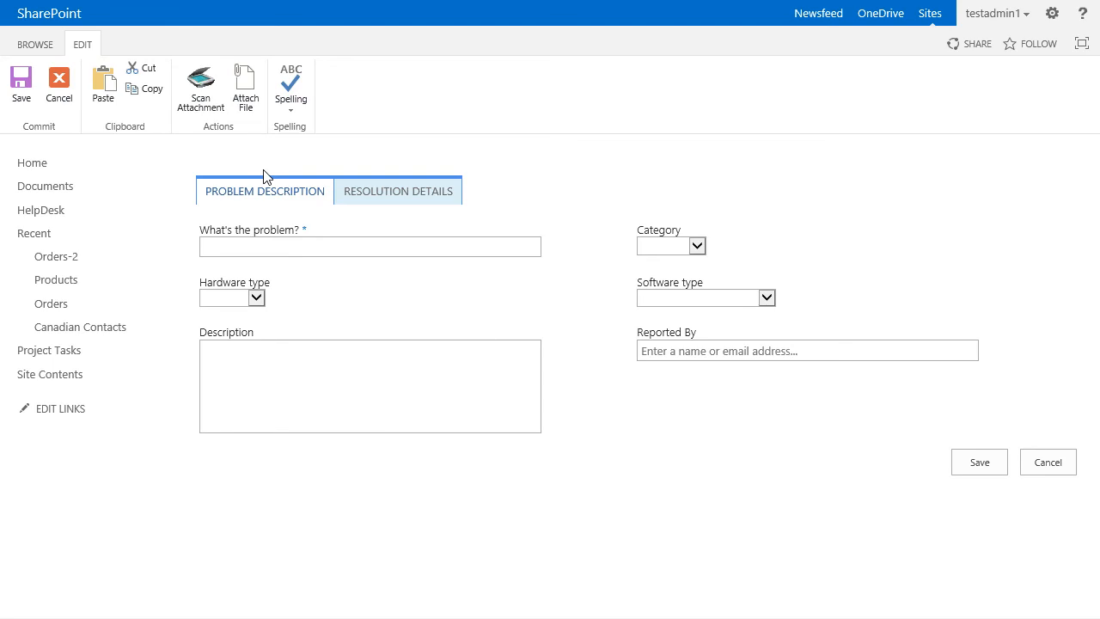
pyautogui.click(397, 191)
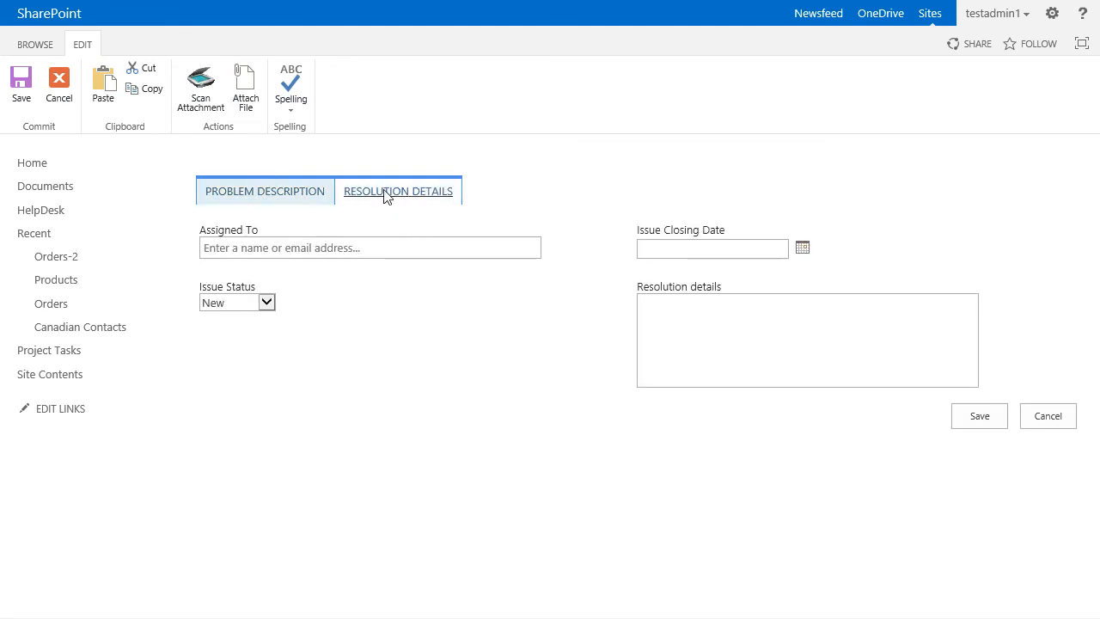
pyautogui.click(265, 191)
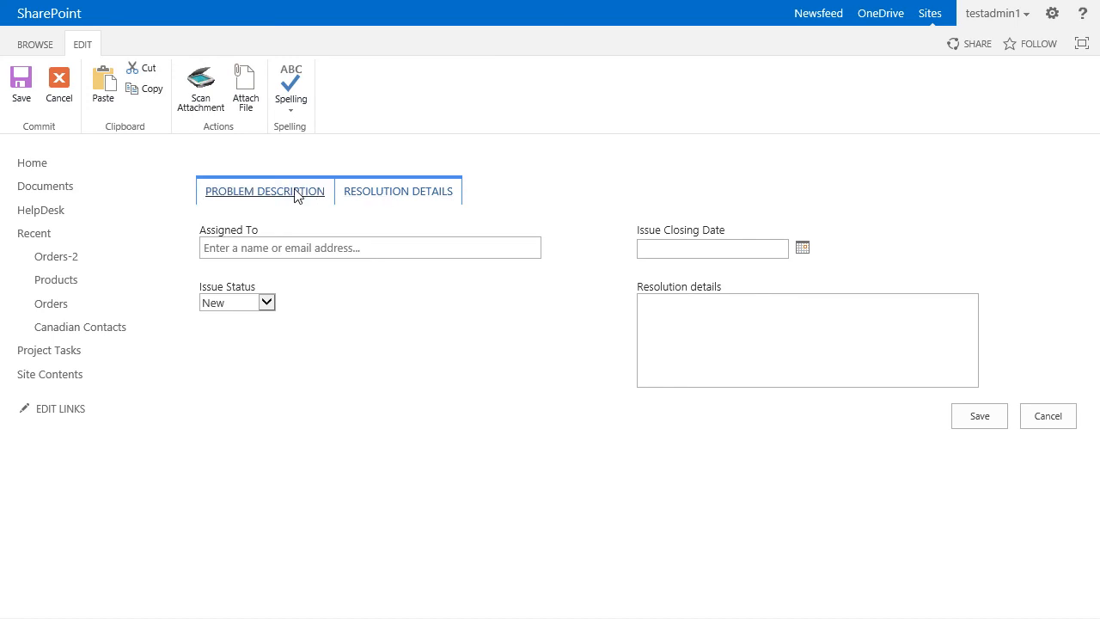
pyautogui.click(265, 190)
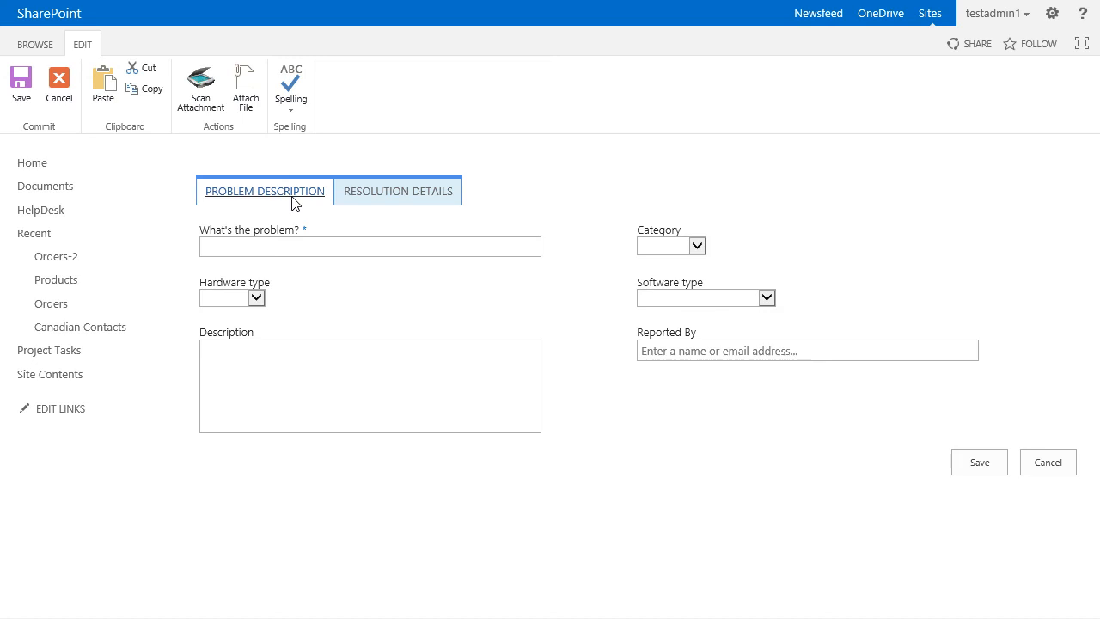
pyautogui.click(1048, 461)
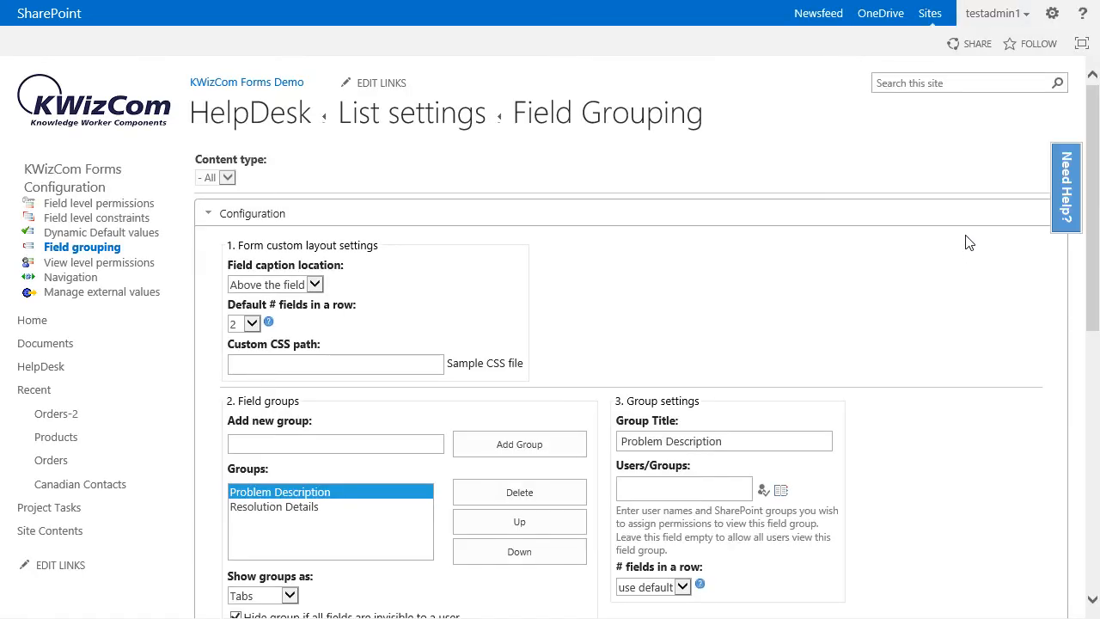
# - Set Show groups as to Accordion so the new-item form shows collapsible sections
pyautogui.scroll(-3)
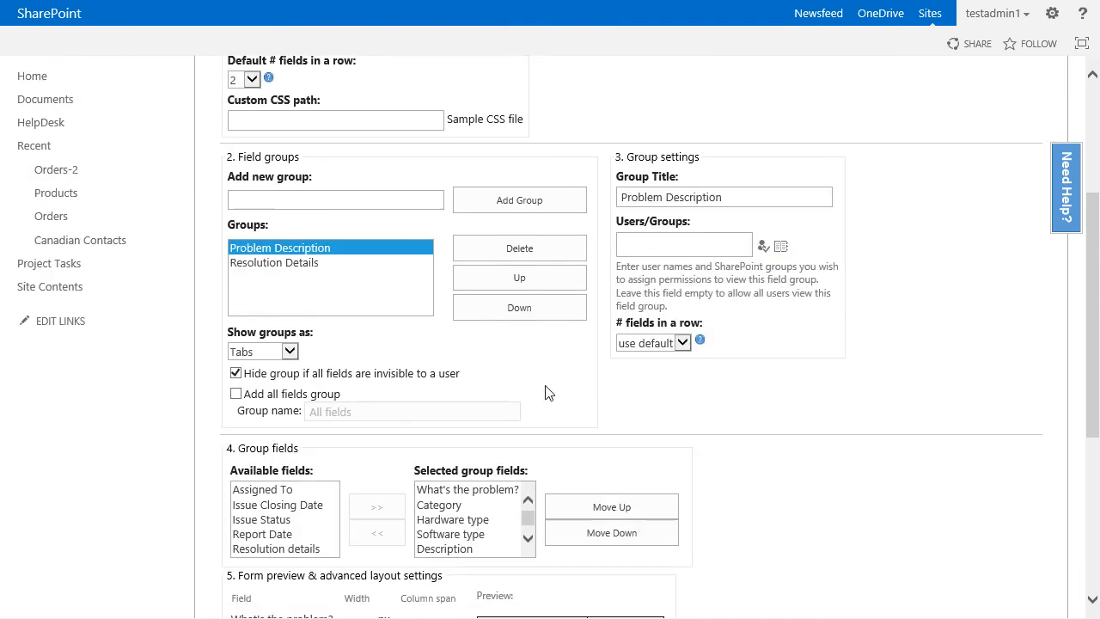
pyautogui.scroll(-3)
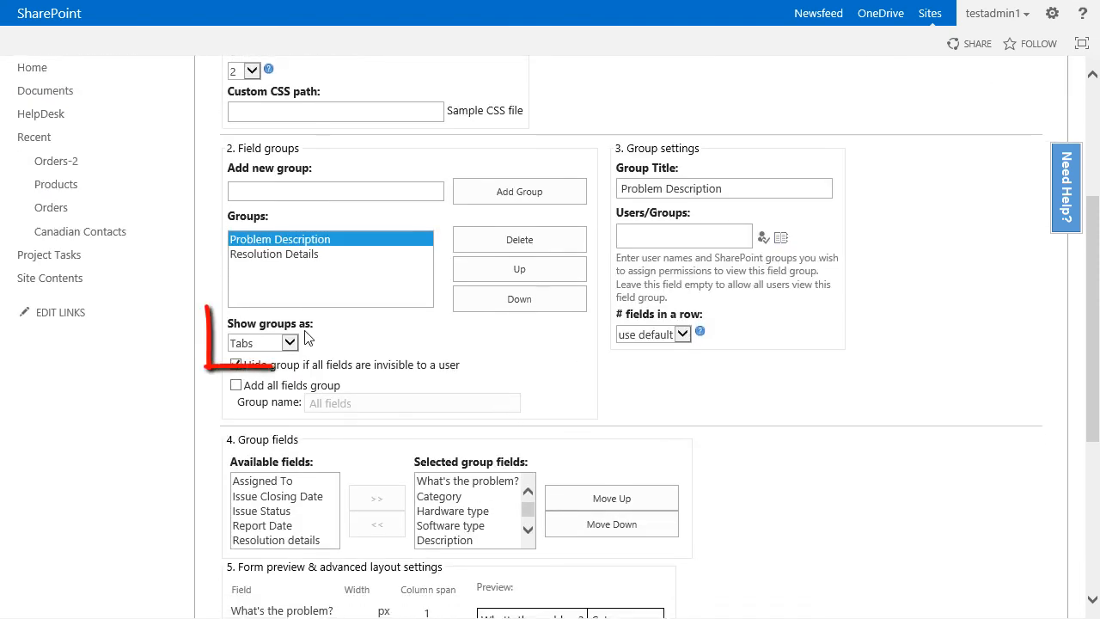
pyautogui.click(289, 342)
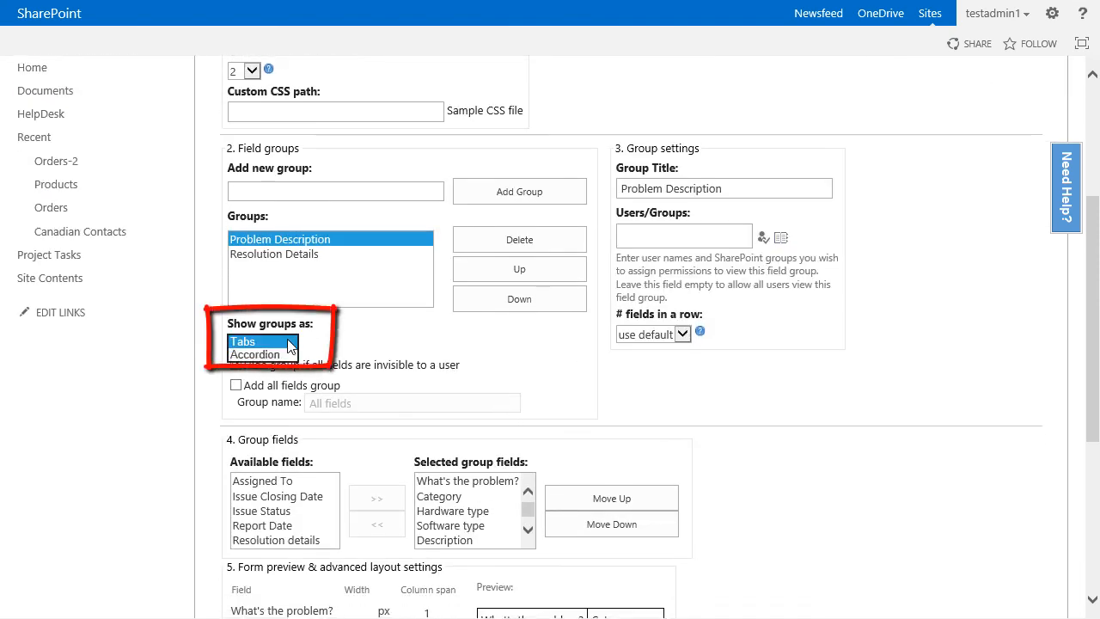
pyautogui.scroll(-3)
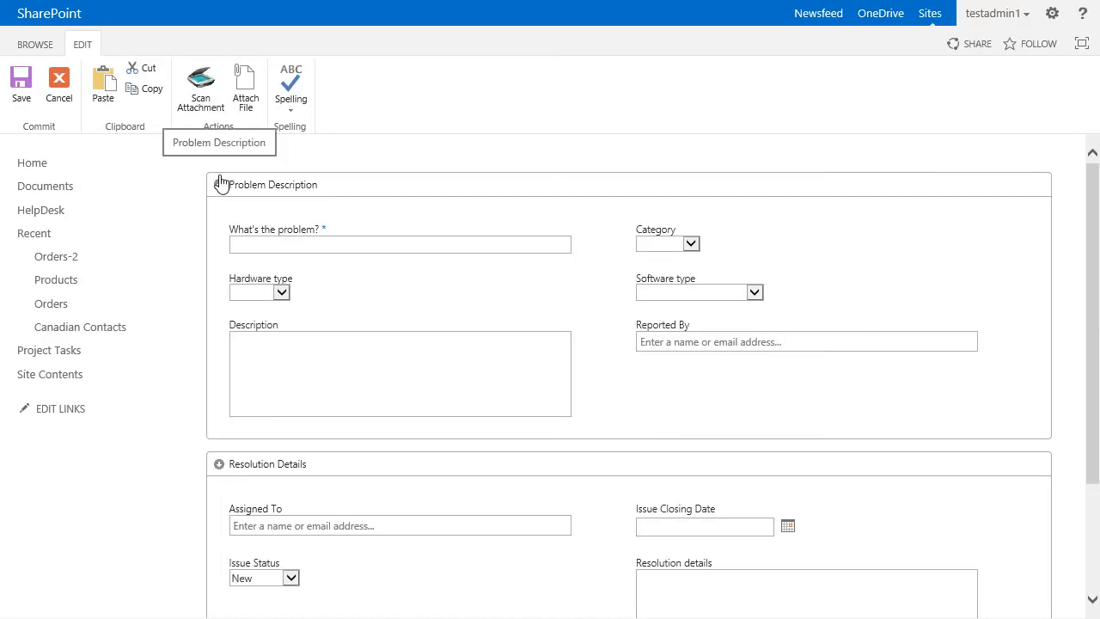
pyautogui.moveTo(220, 186)
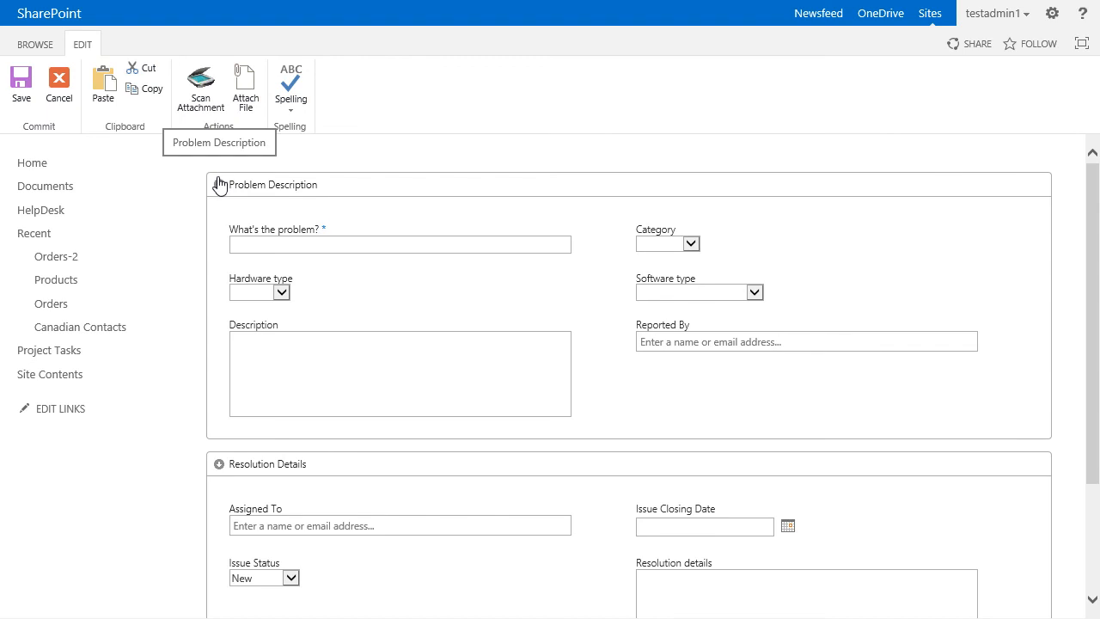
# - Collapse the Problem Description accordion section so both sections hide their fields
pyautogui.click(220, 184)
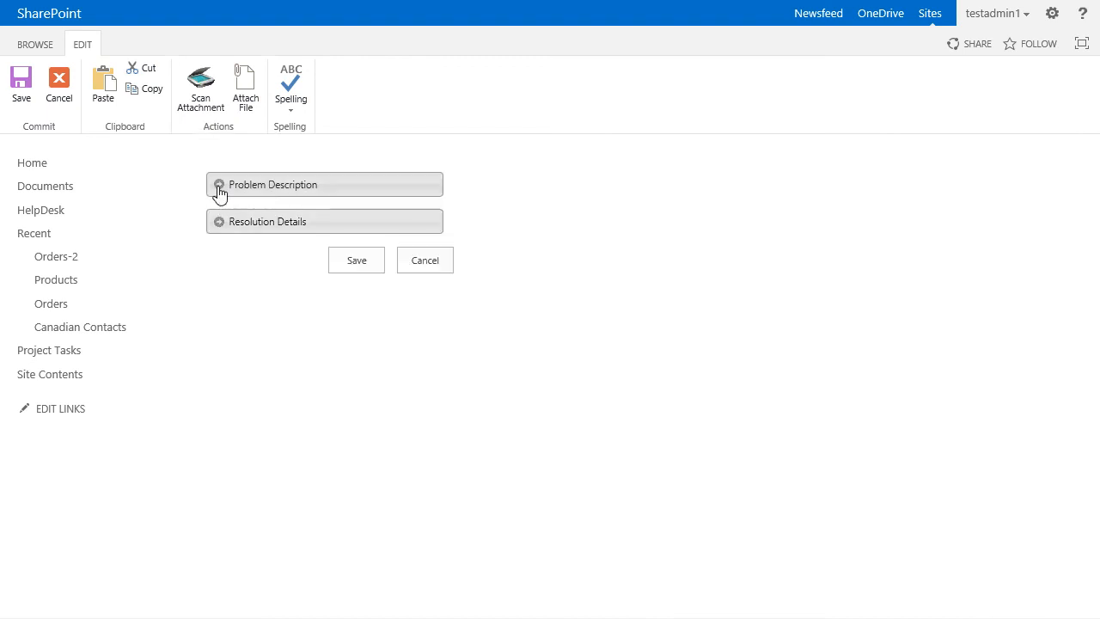